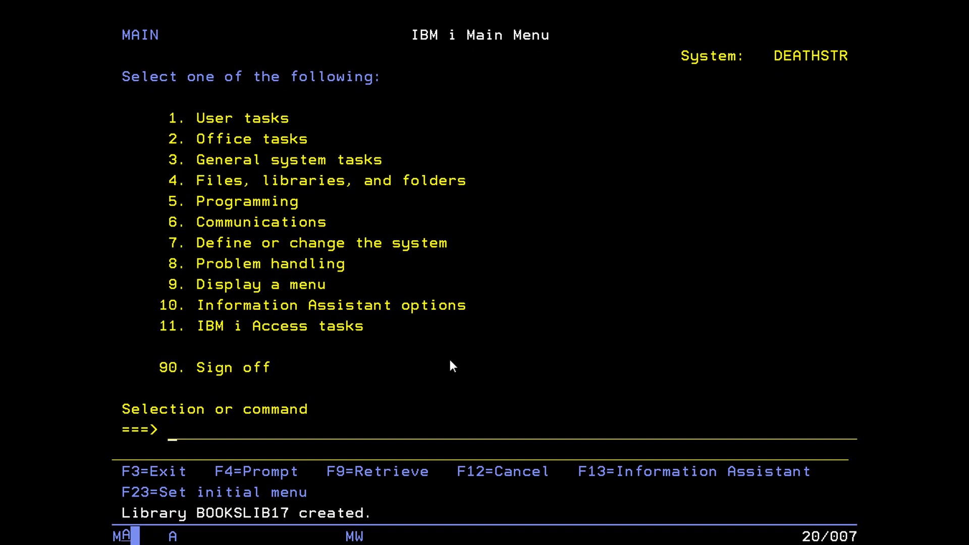
# - Begin the create command on the Main Menu command line with 'crt'
pyautogui.write('crt')
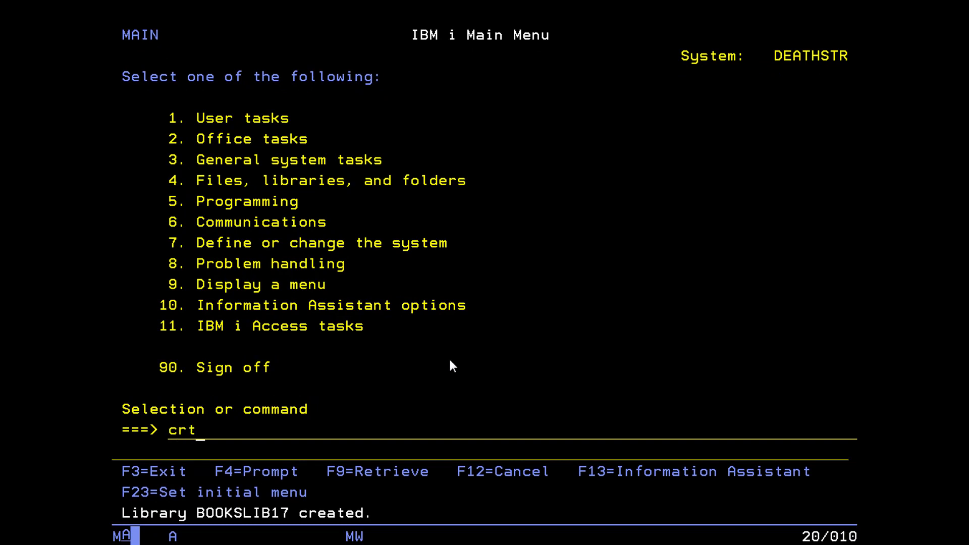
# - Complete the command line so it reads 'crtsrcpf'
pyautogui.write('srcpf')
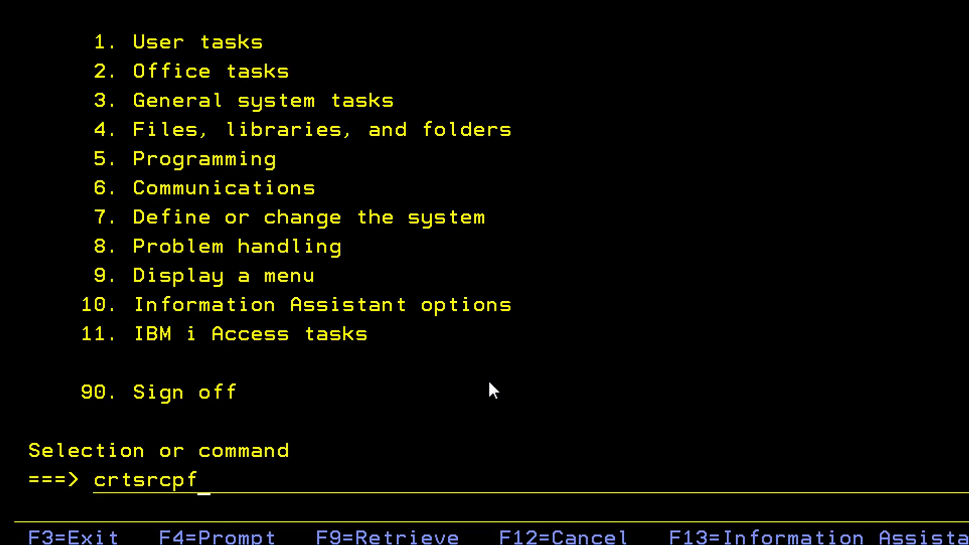
# - Prompt CRTSRCPF with F4 to show its parameter form
pyautogui.press('f4')
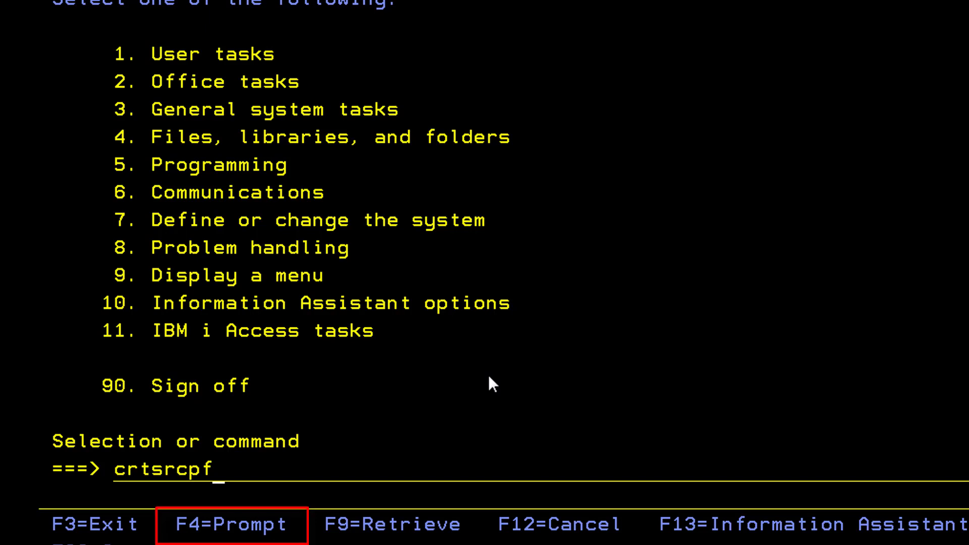
pyautogui.press('f4')
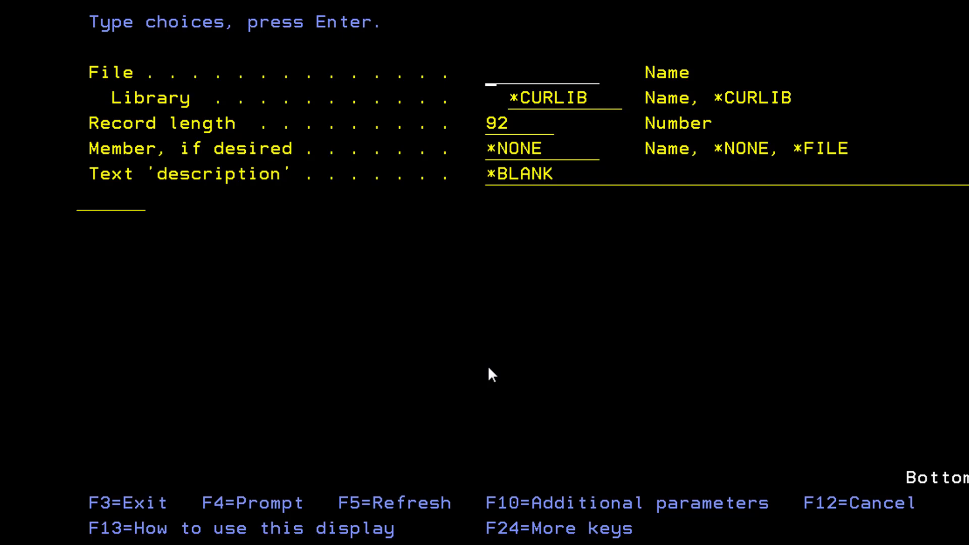
# - Enter 'srcpf' as the file name, keeping the current library and record length 92
pyautogui.write('srcpf')
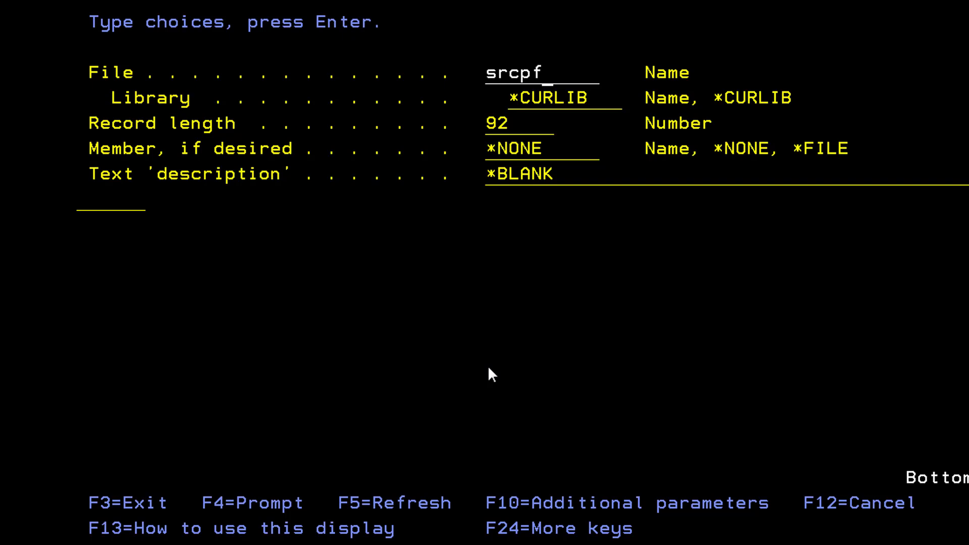
# - Extend the file name to 'srcpfdbsu1' so the source file SRCPFDBSU1 is created
pyautogui.write('db')
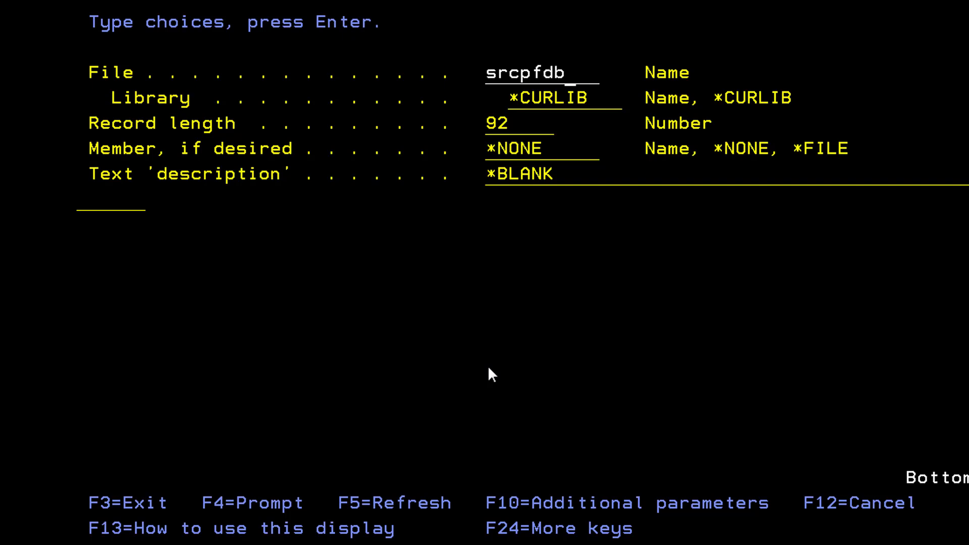
pyautogui.write('su')
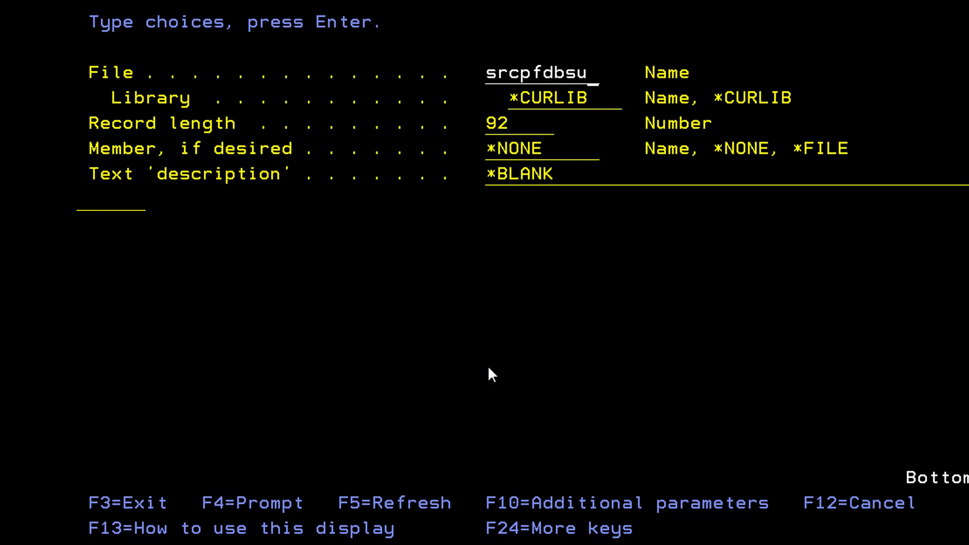
pyautogui.write('1')
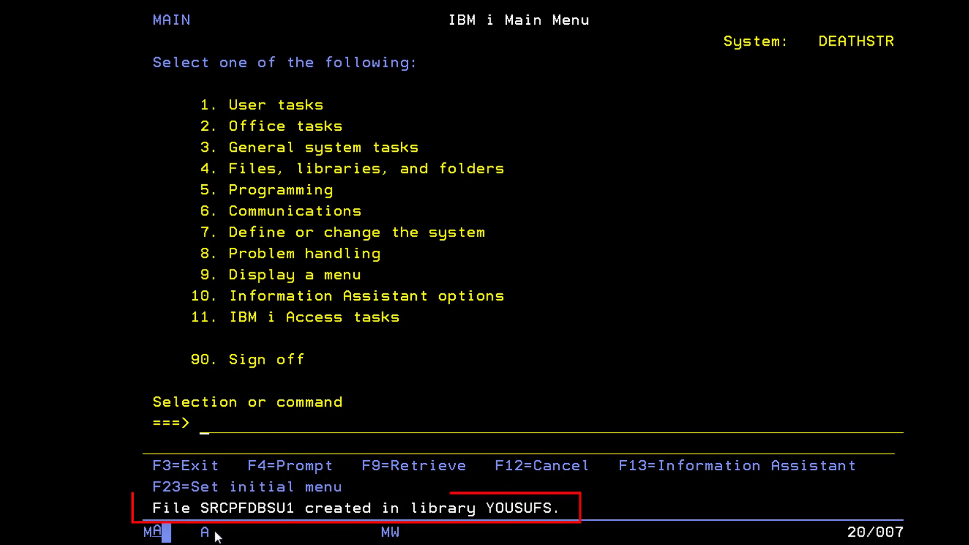
pyautogui.moveTo(289, 517)
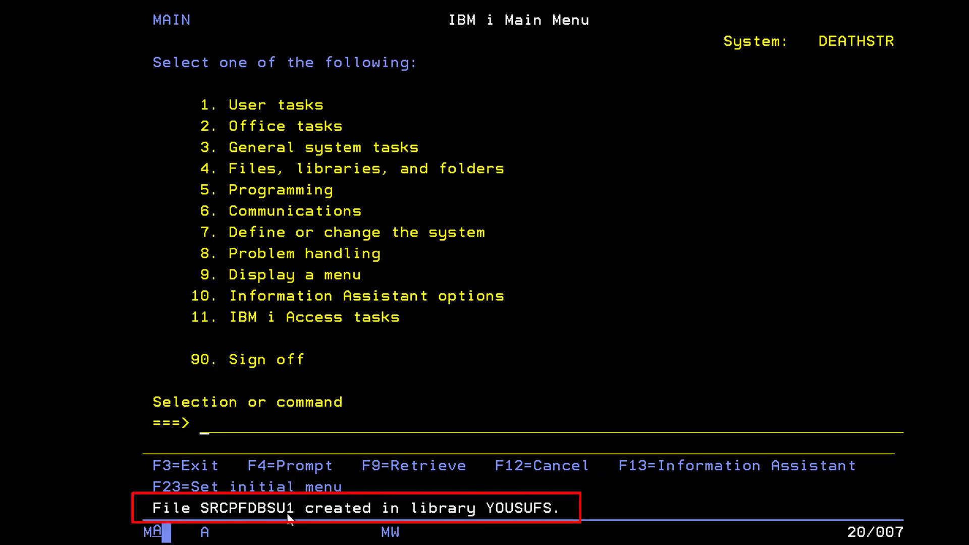